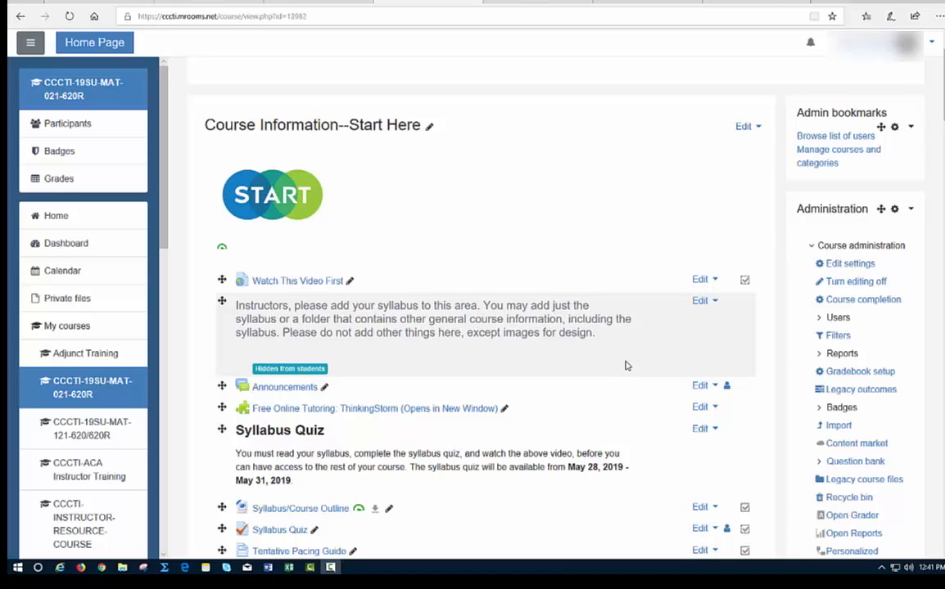
mouse_move(643, 368)
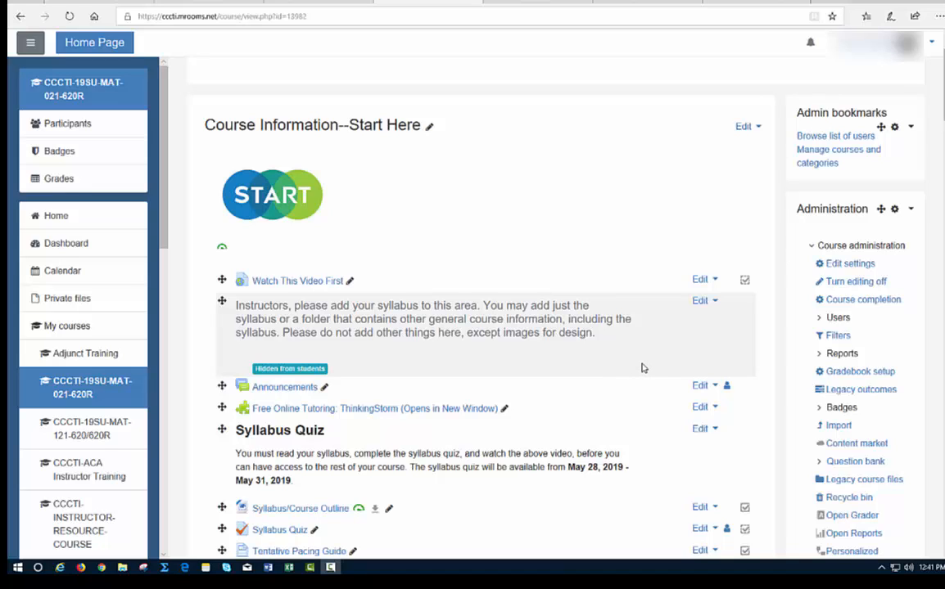
mouse_move(729, 366)
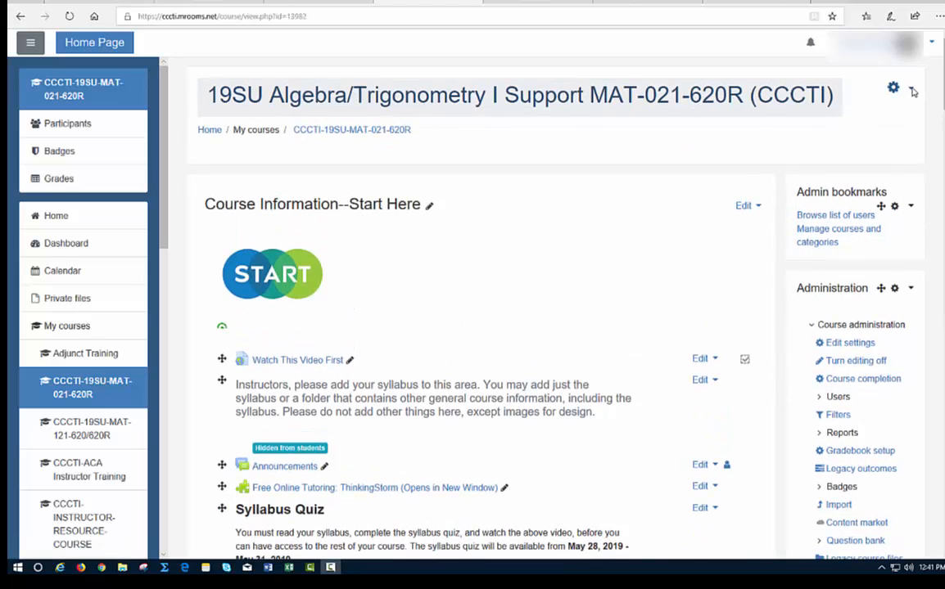
Step: Open the Open Reports dashboard for the MAT-021-620R algebra course
left_click(892, 90)
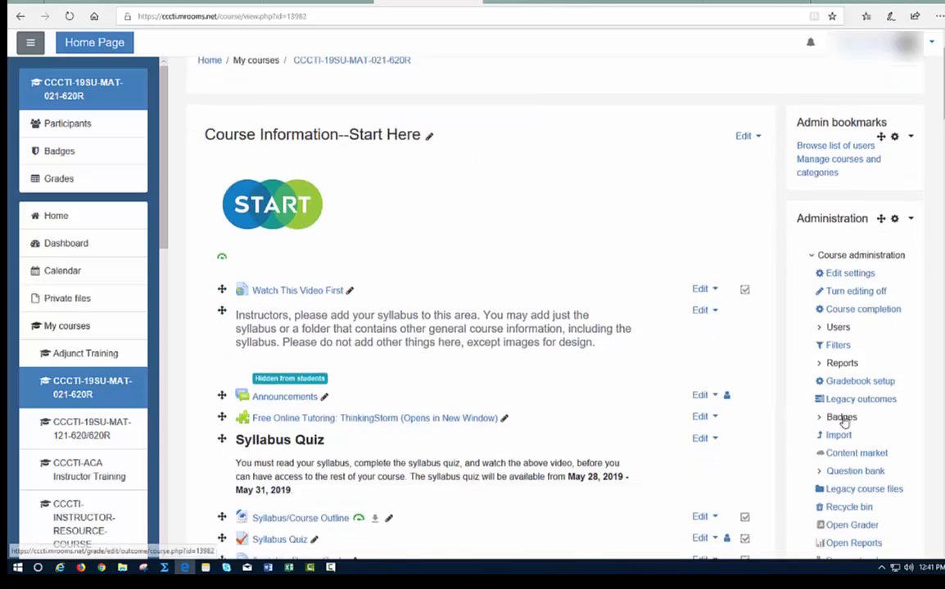
scroll("down", 3)
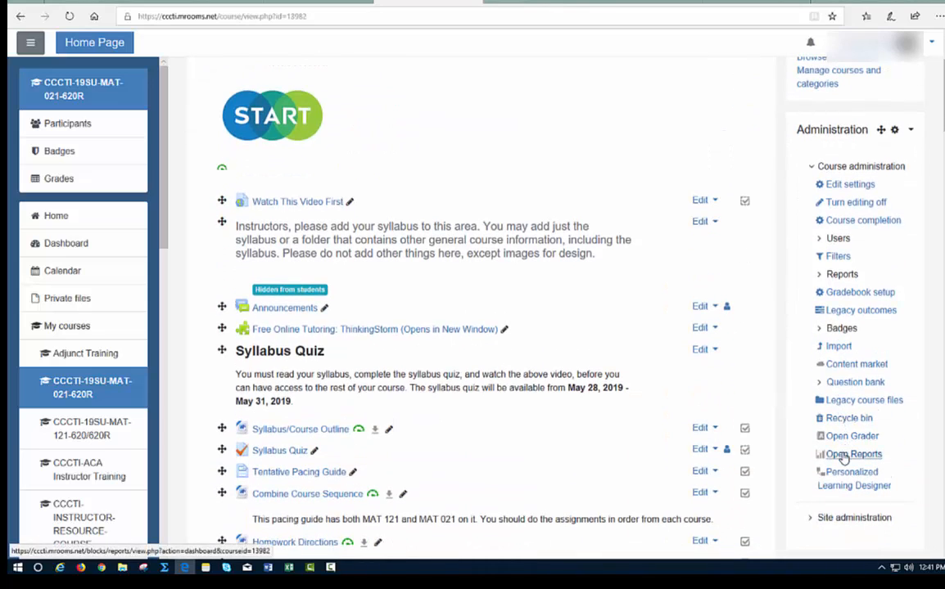
left_click(855, 454)
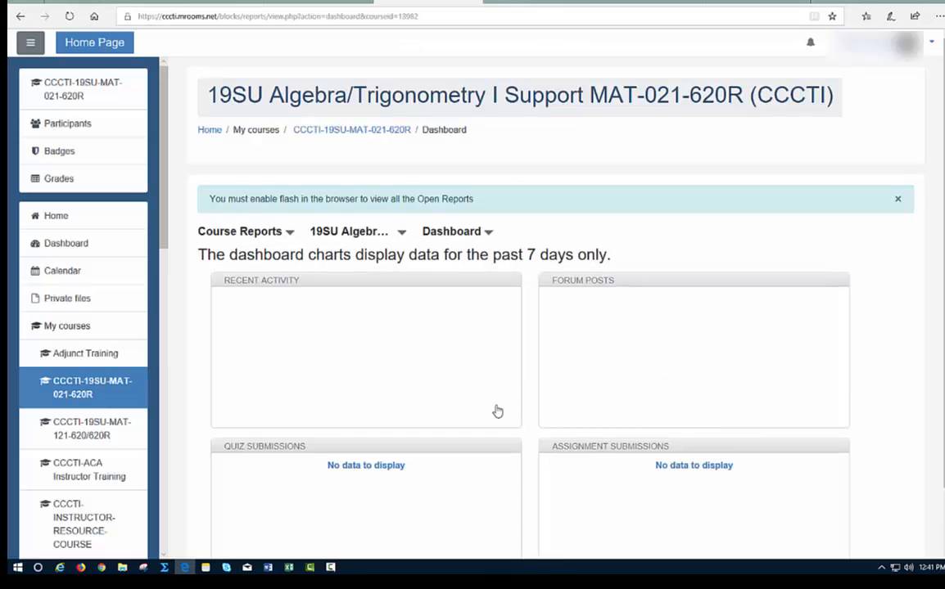
mouse_move(480, 362)
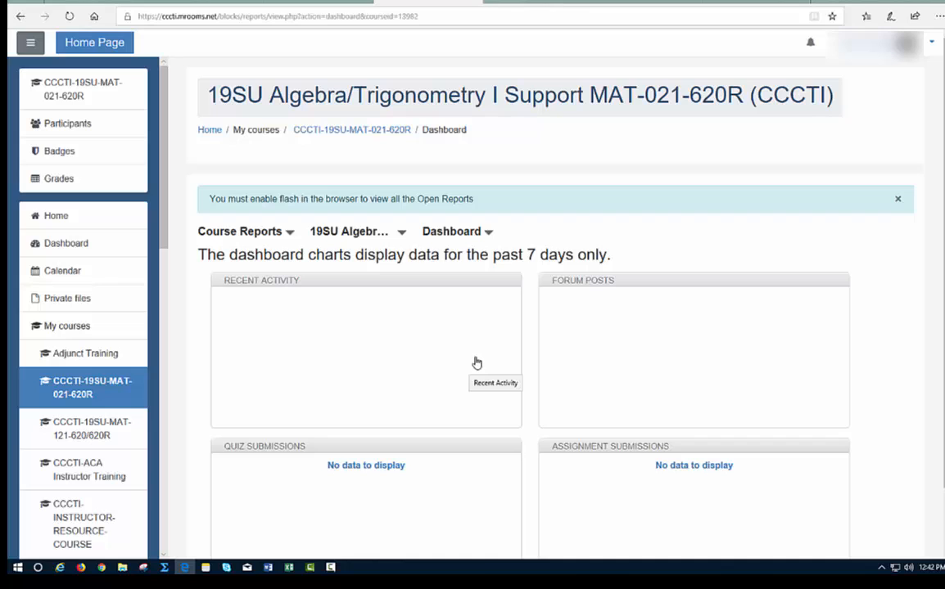
mouse_move(490, 238)
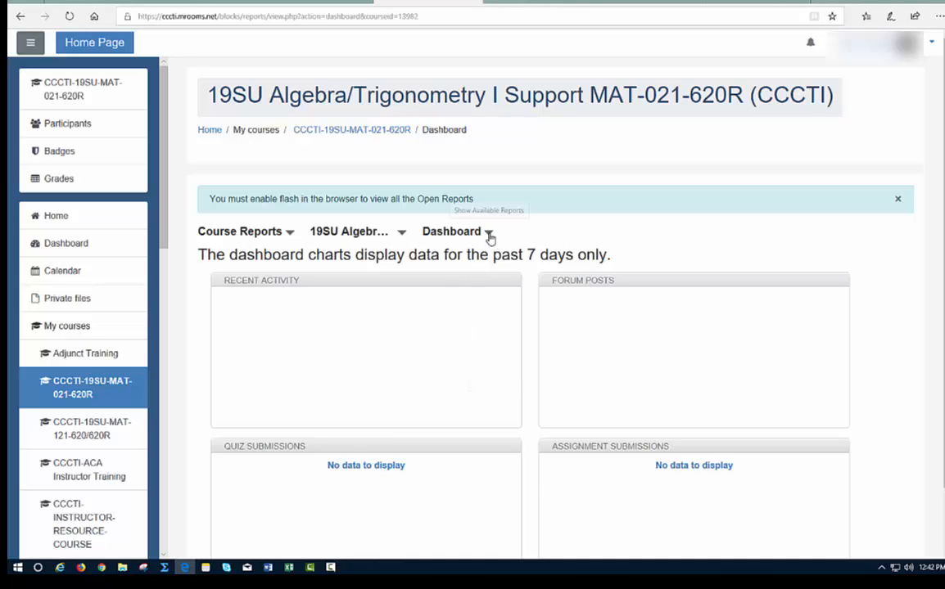
Step: Switch the dashboard to the Quiz Submissions report, filtered to Syllabus Quiz
left_click(488, 238)
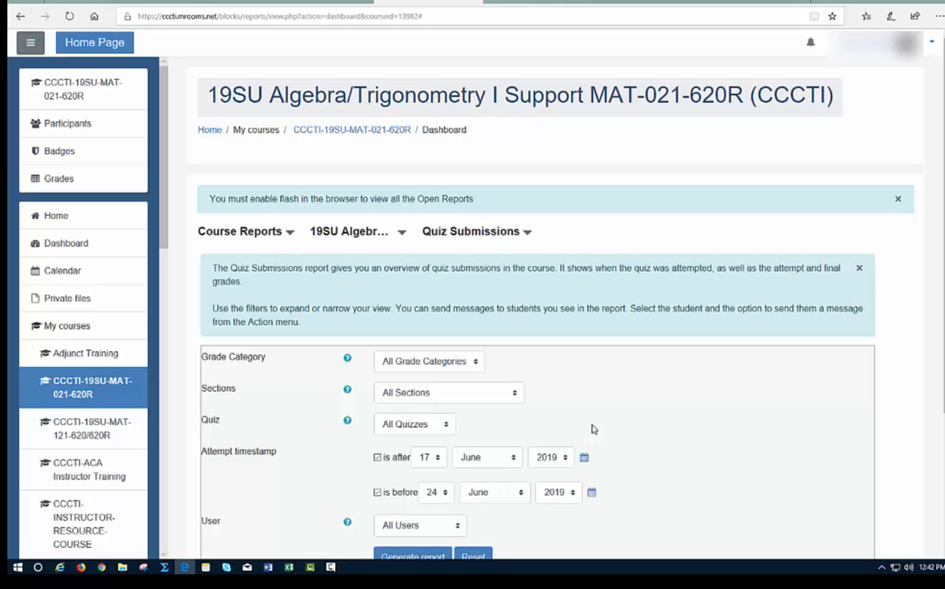
mouse_move(534, 400)
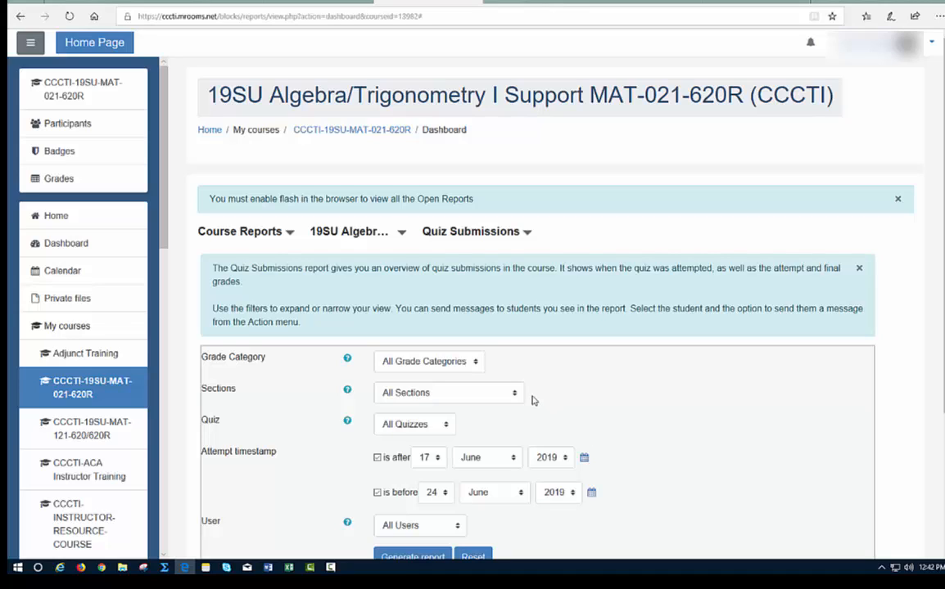
mouse_move(288, 318)
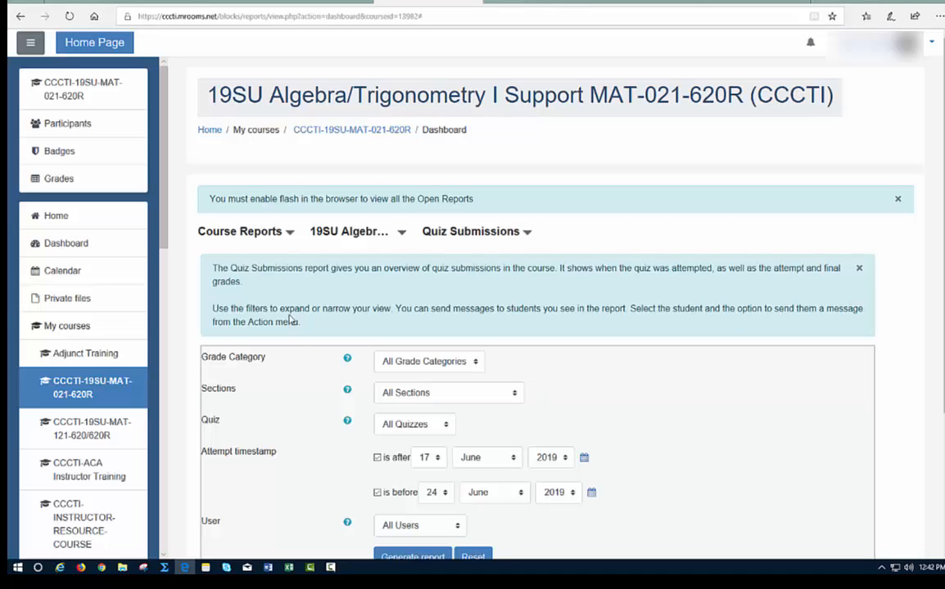
mouse_move(485, 405)
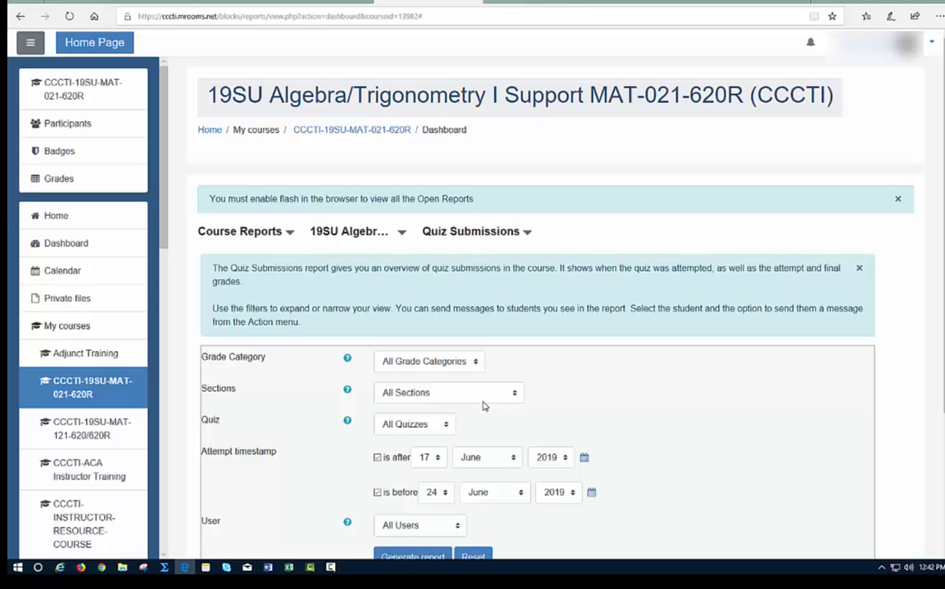
mouse_move(458, 368)
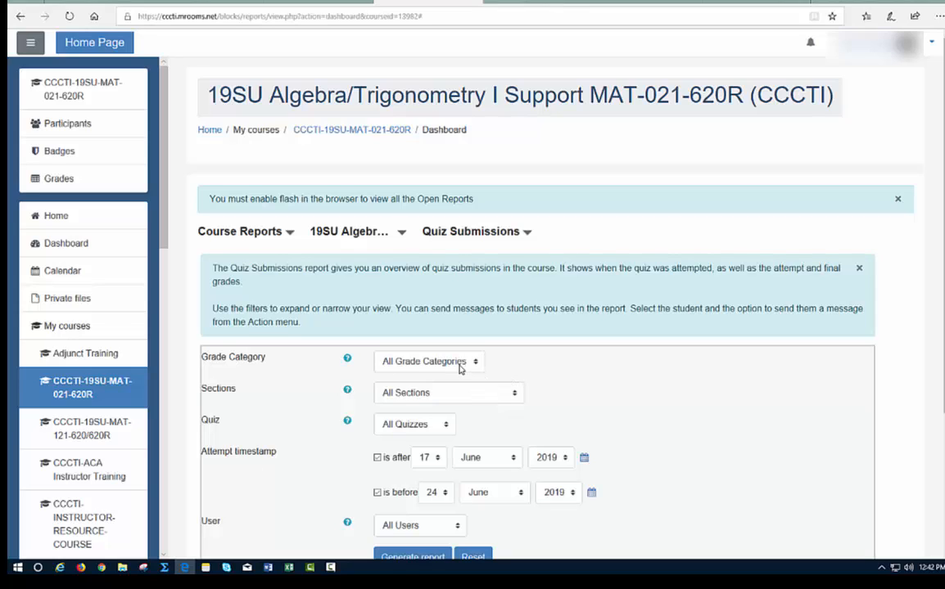
mouse_move(451, 395)
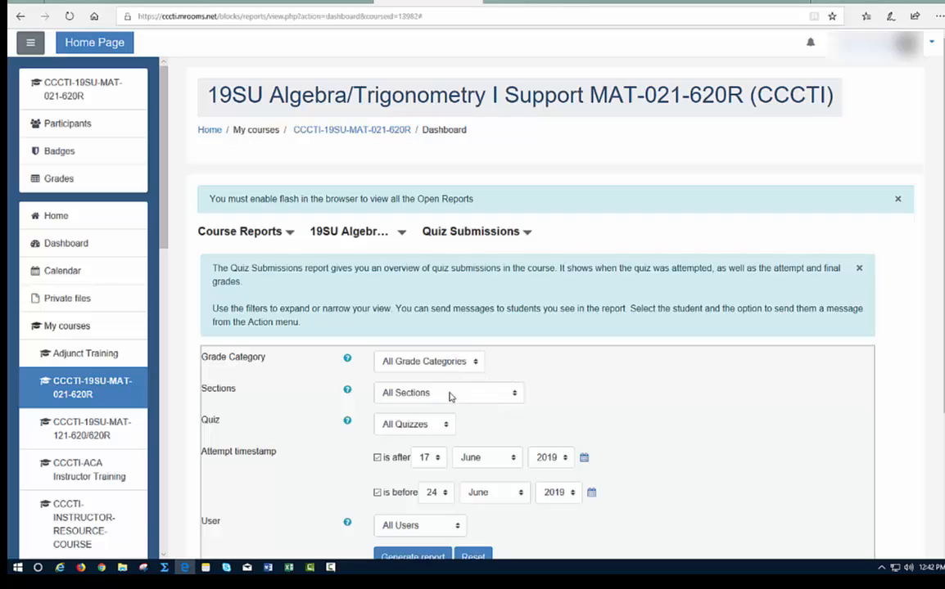
mouse_move(447, 431)
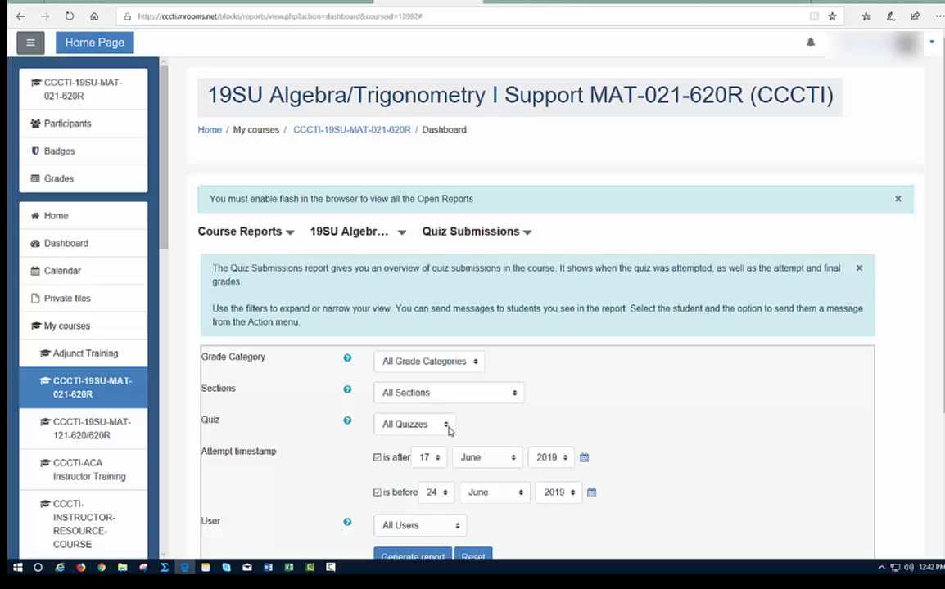
left_click(414, 424)
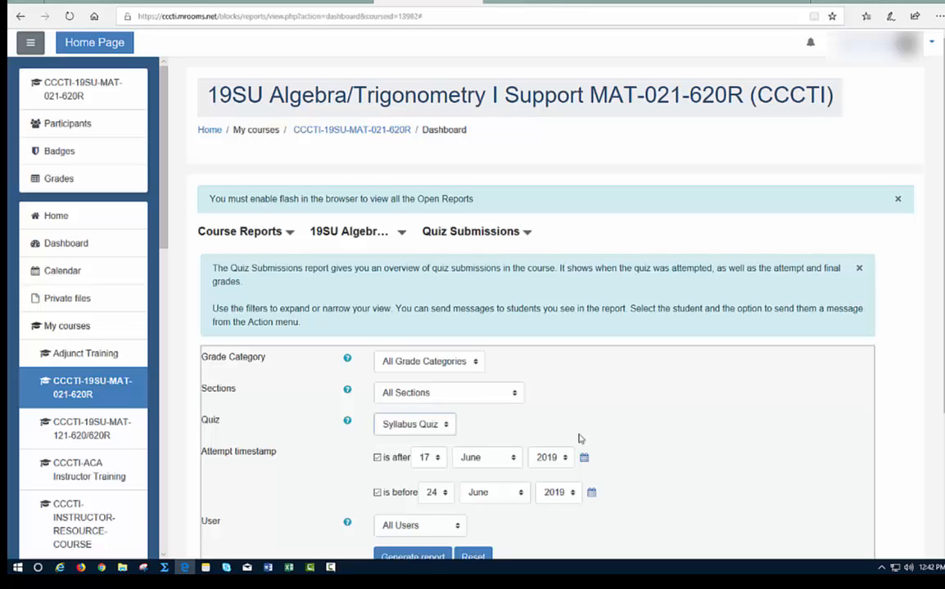
scroll("down", 3)
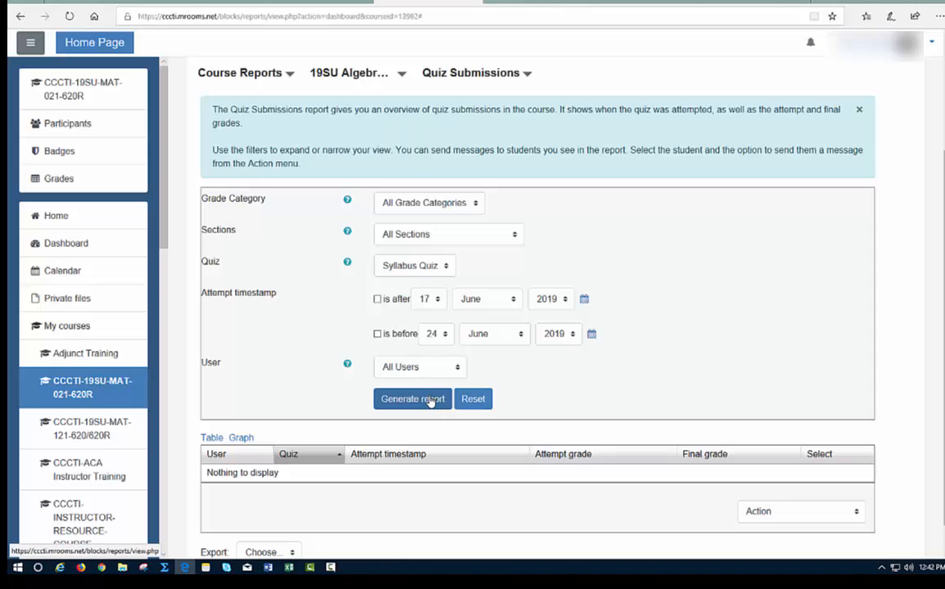
Step: Generate the Syllabus Quiz submissions report with no attempt date limits
left_click(411, 399)
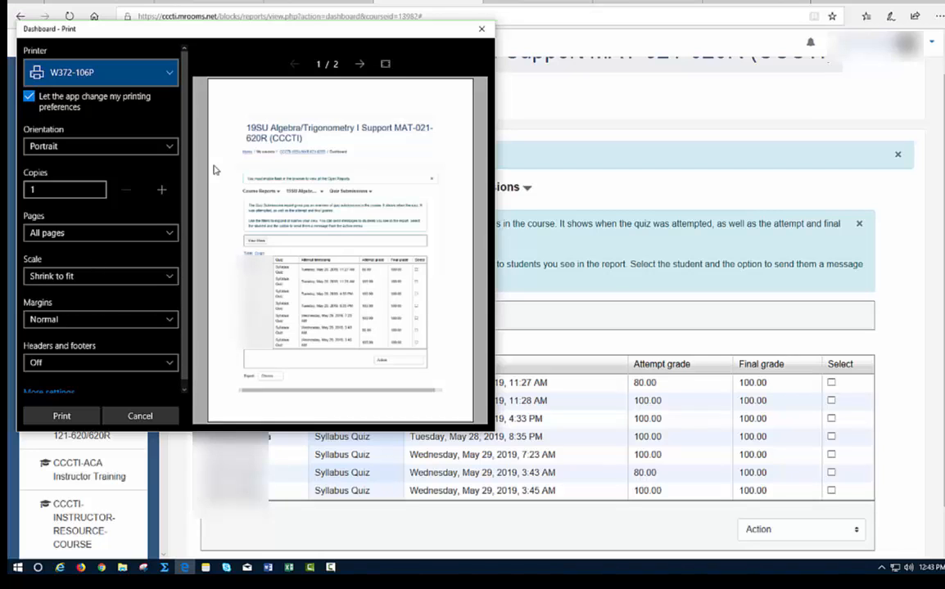
Step: Print the report to Microsoft Print to PDF in landscape orientation
left_click(100, 146)
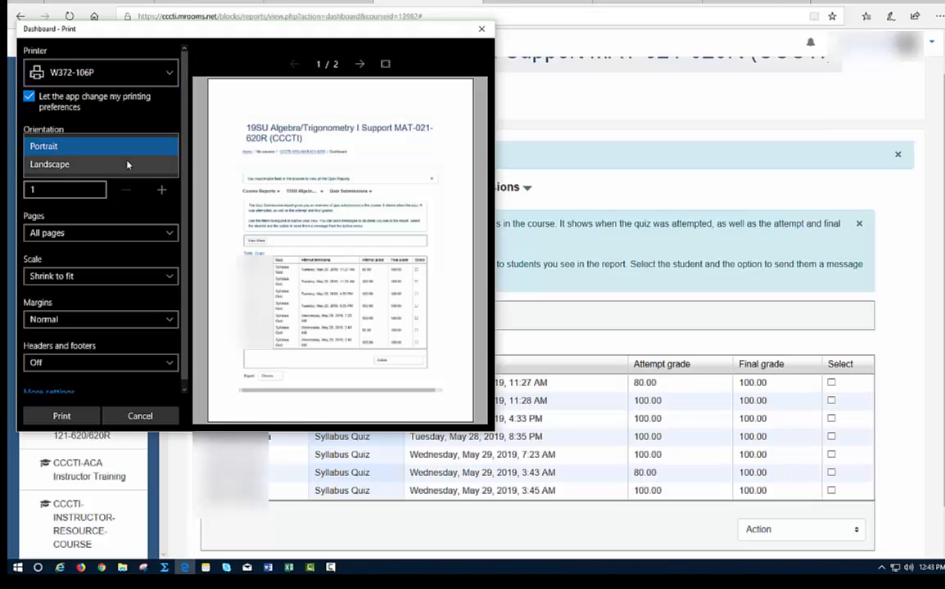
left_click(49, 165)
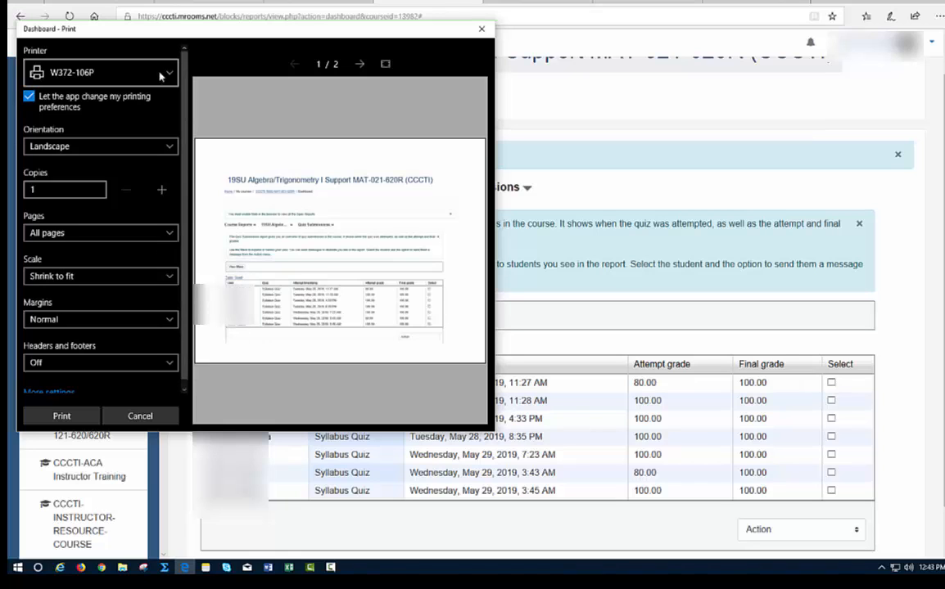
left_click(102, 72)
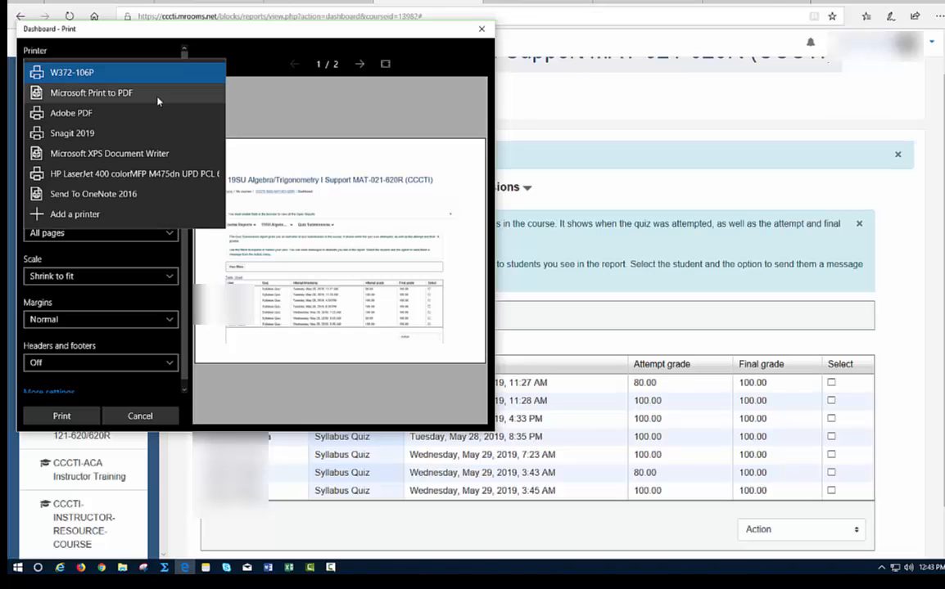
mouse_move(157, 101)
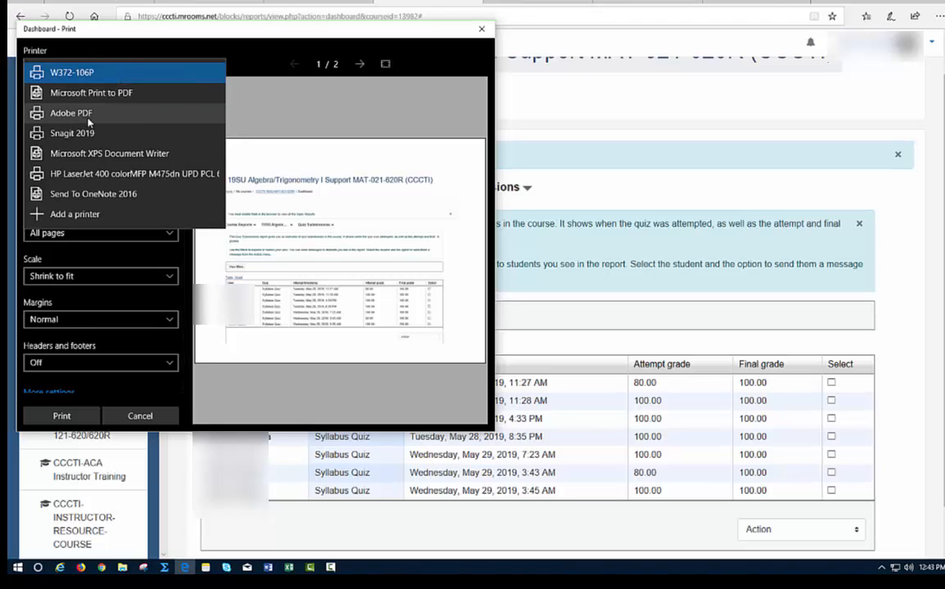
left_click(112, 92)
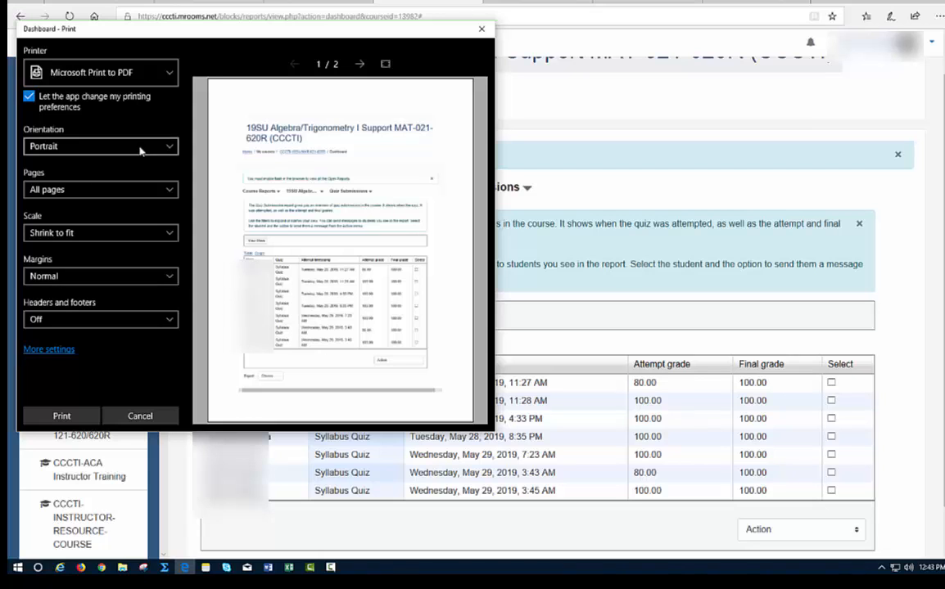
left_click(100, 145)
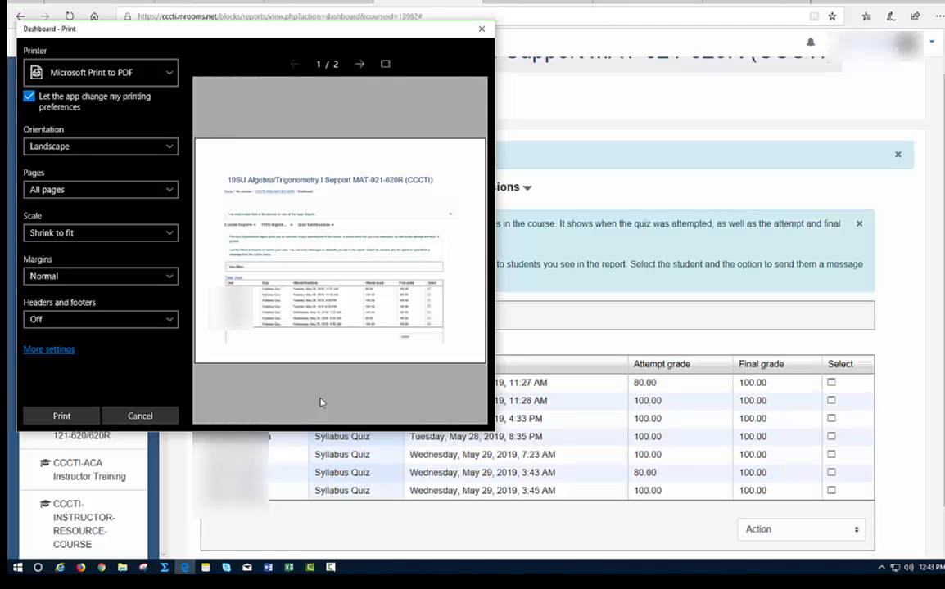
mouse_move(31, 401)
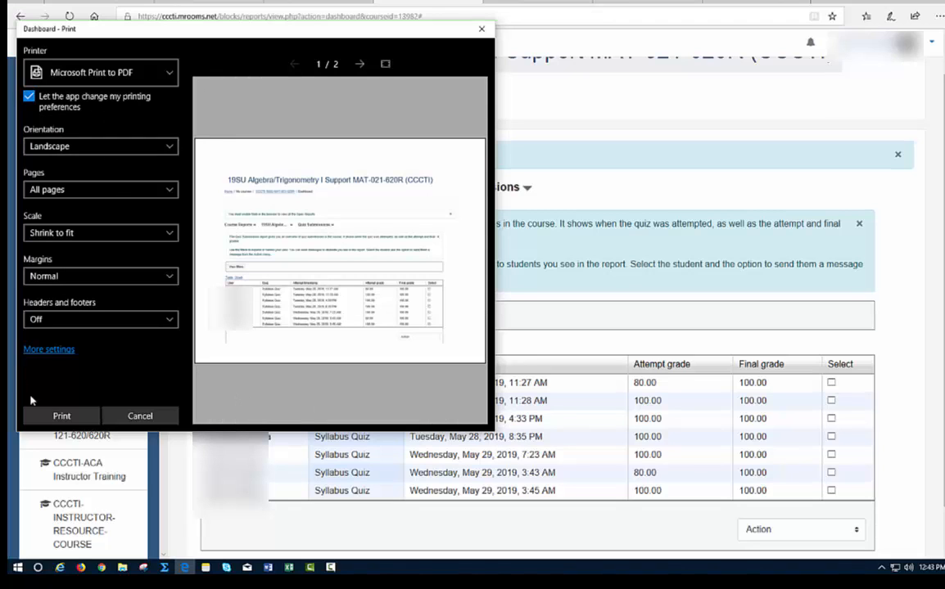
mouse_move(61, 416)
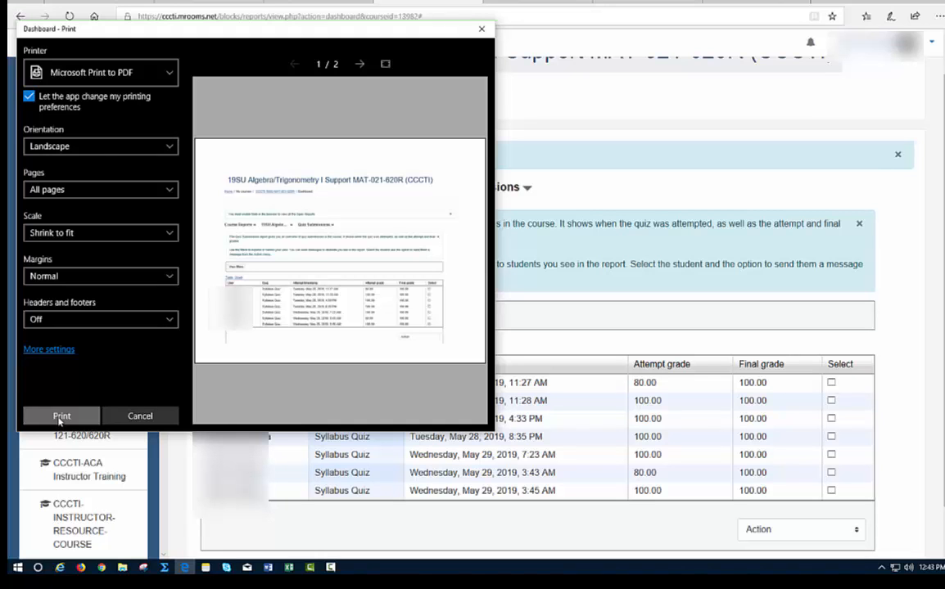
left_click(62, 416)
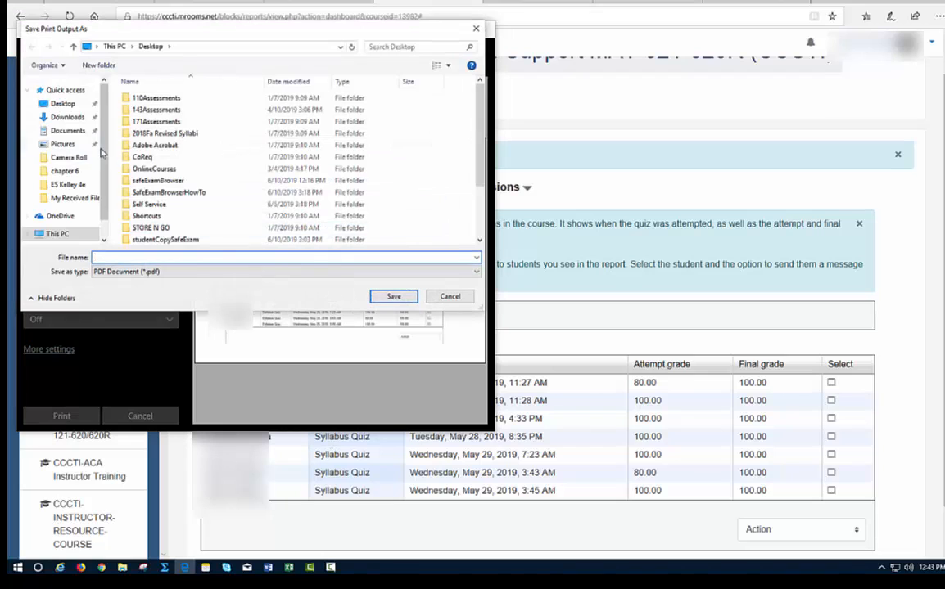
Step: Save the report PDF to the Desktop under a name beginning 'MAT-02'
left_click(61, 104)
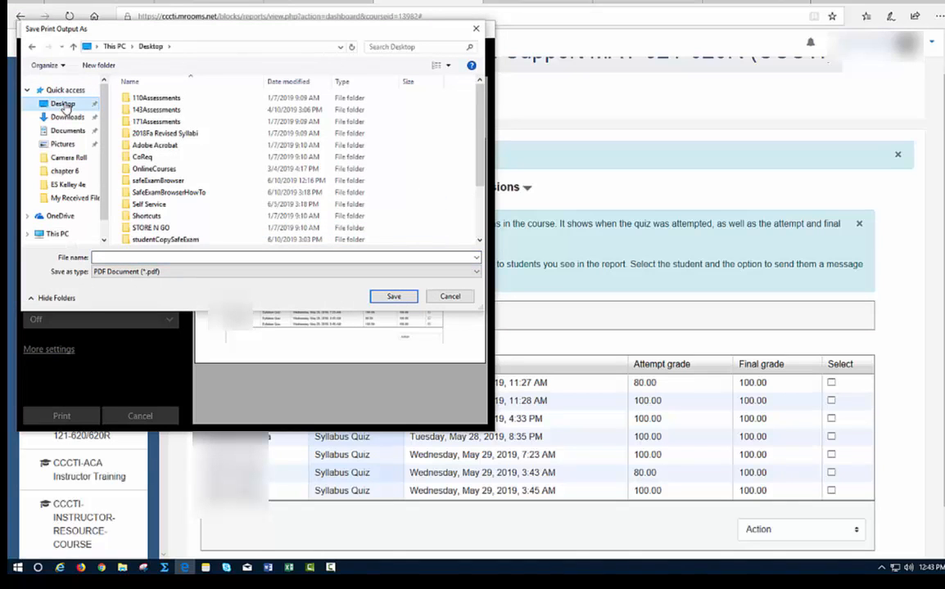
left_click(279, 257)
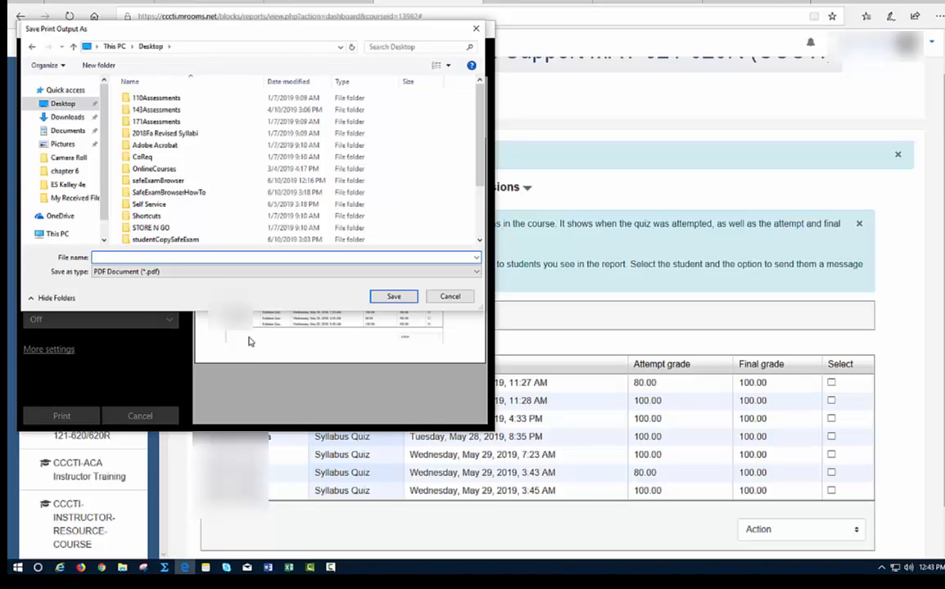
mouse_move(247, 351)
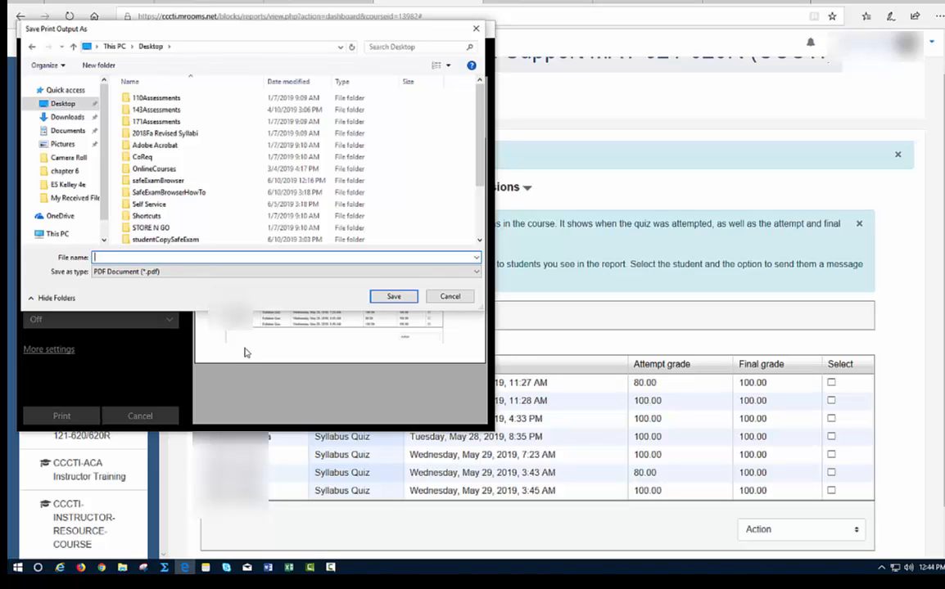
type("M")
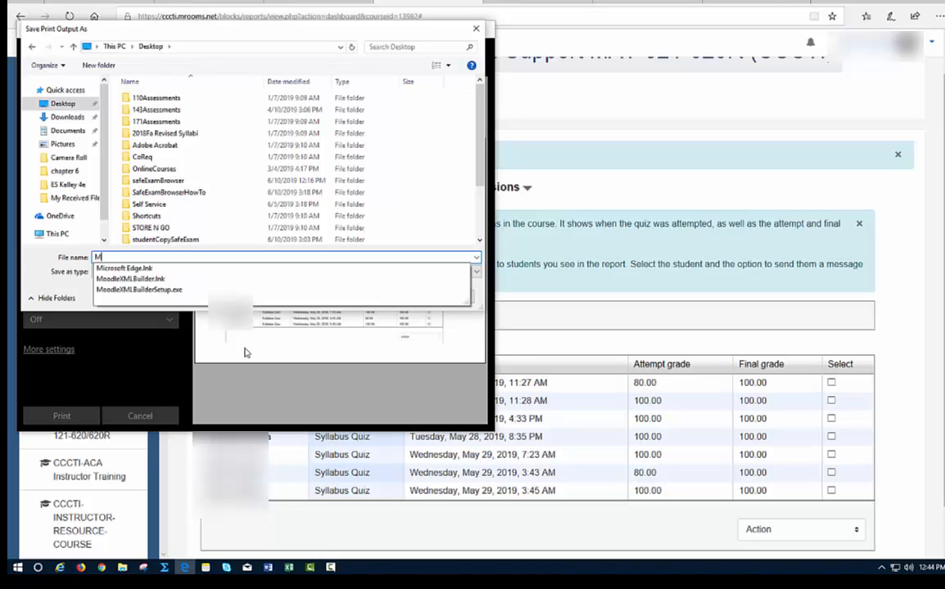
type("AT-02")
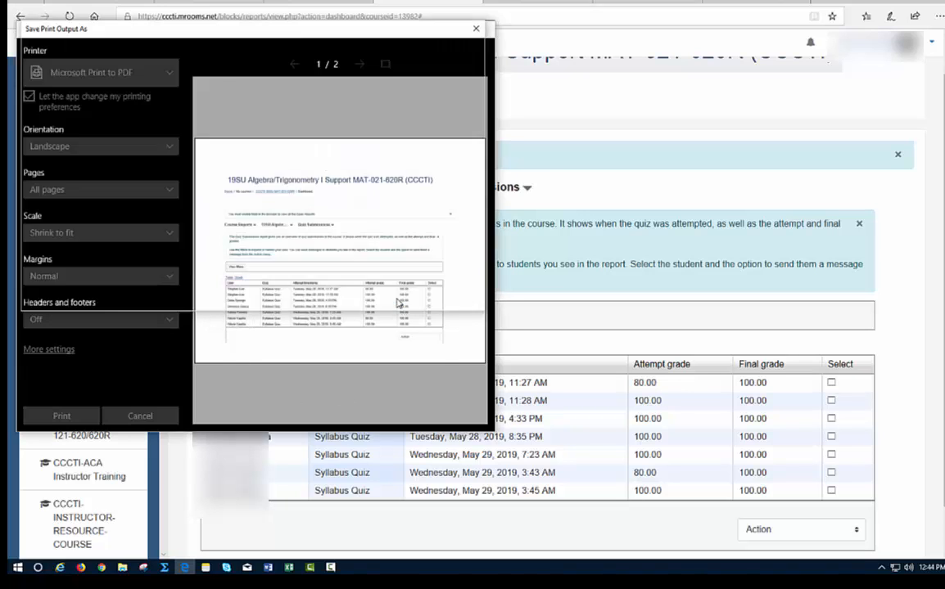
left_click(139, 416)
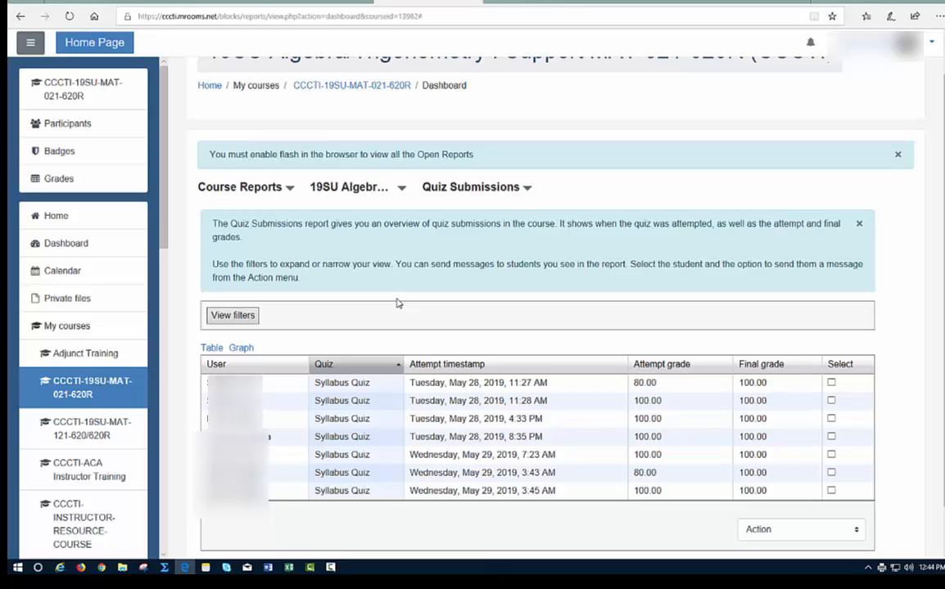
mouse_move(522, 319)
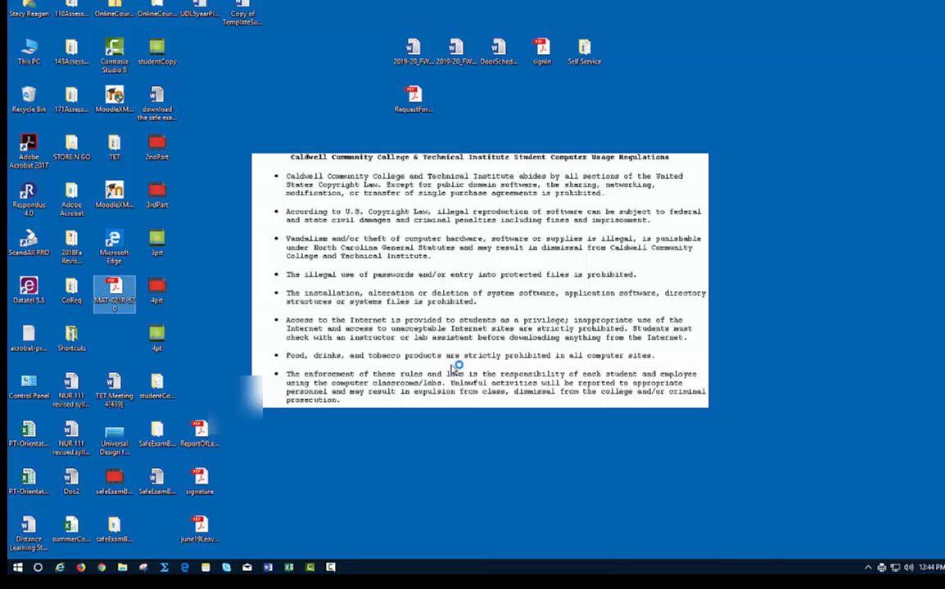
mouse_move(607, 407)
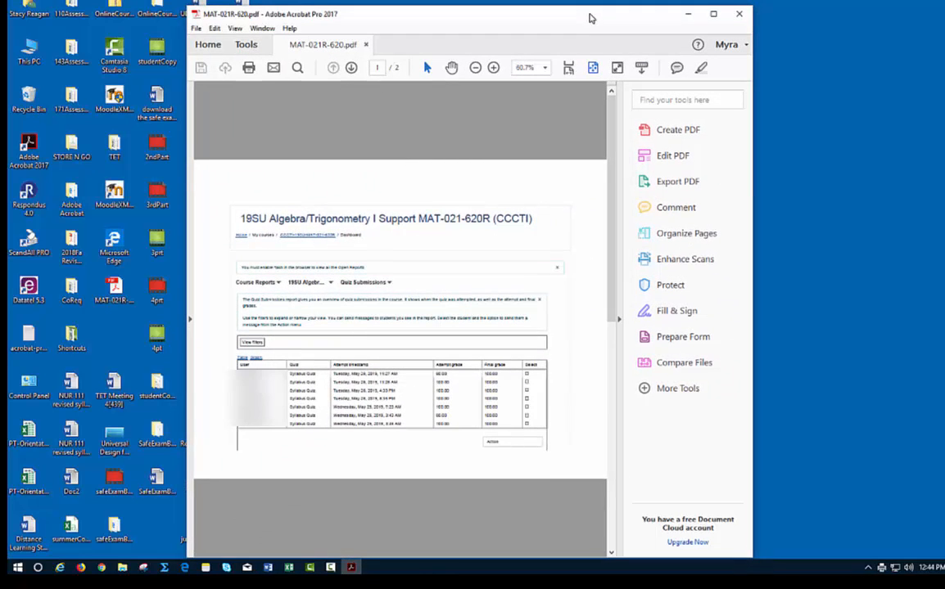
Step: Maximize the Acrobat window showing the MAT-021R-620 quiz submissions PDF
left_click(713, 14)
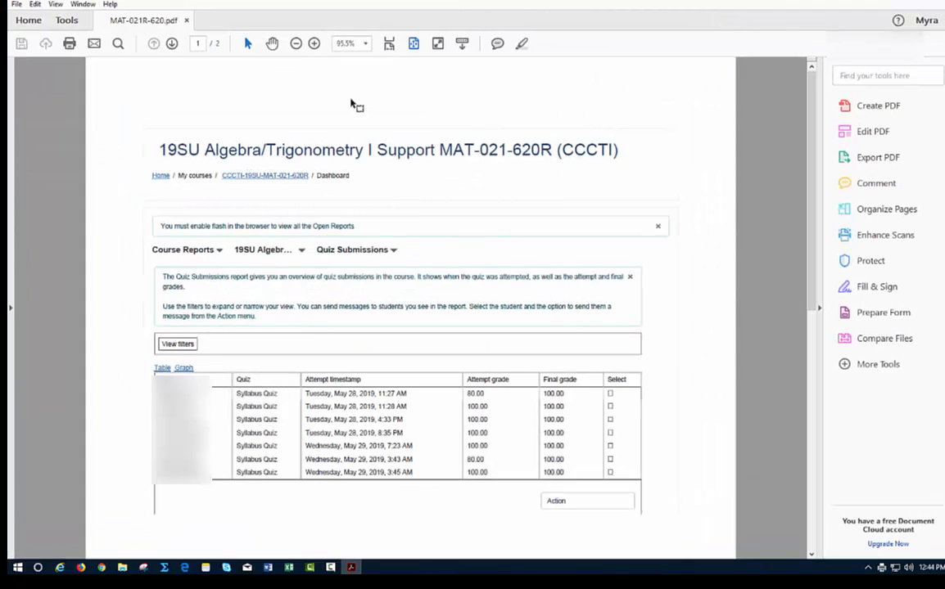
mouse_move(500, 456)
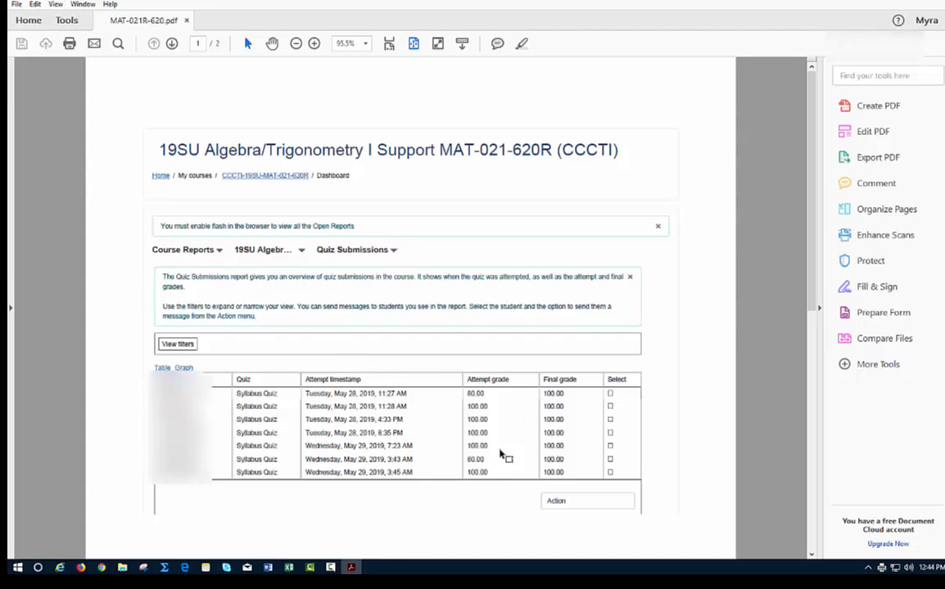
mouse_move(282, 176)
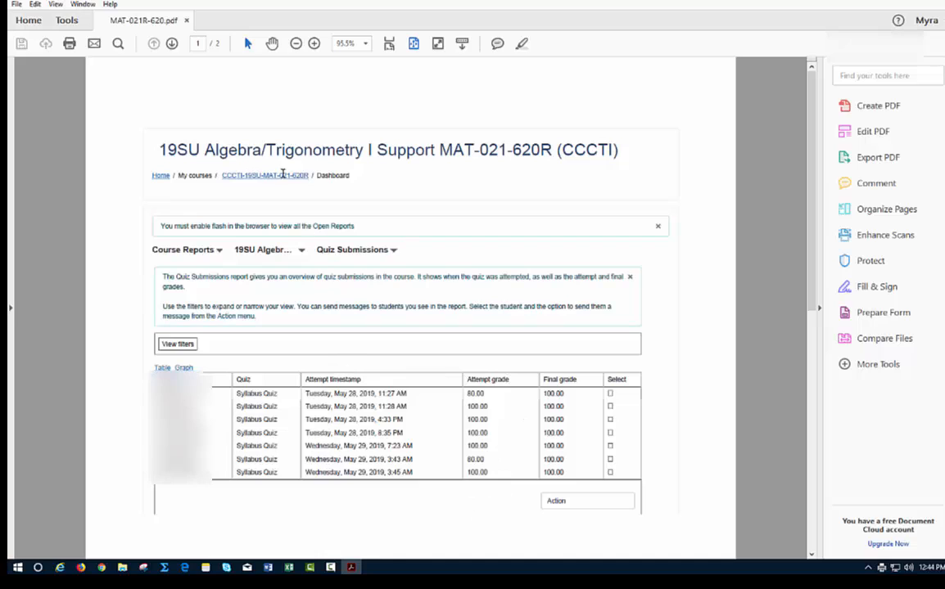
mouse_move(5, 177)
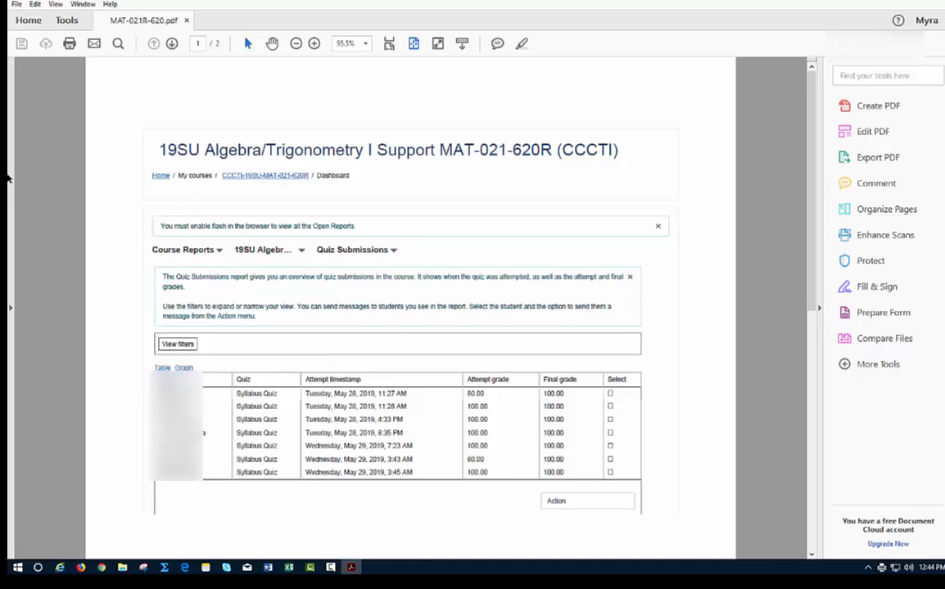
mouse_move(482, 370)
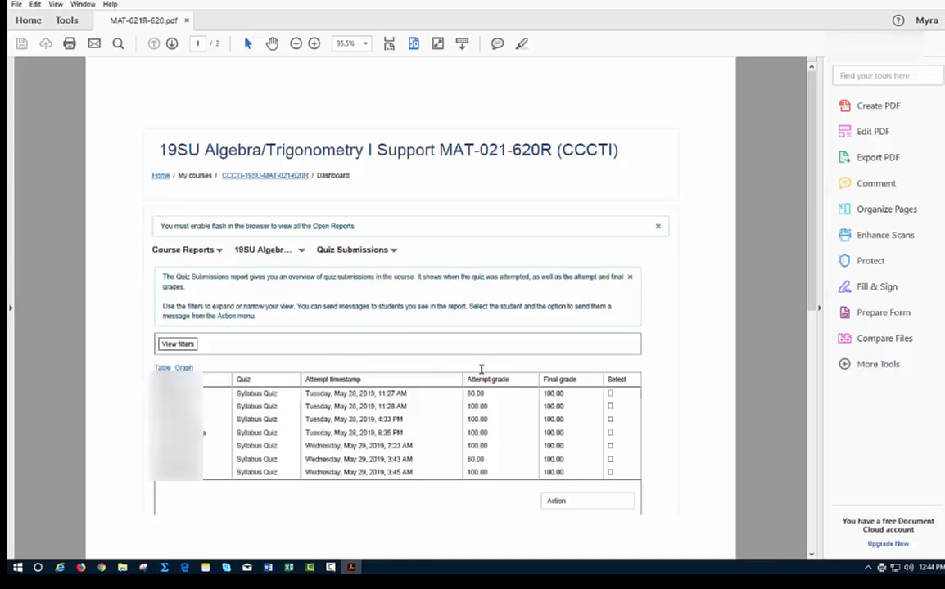
mouse_move(449, 420)
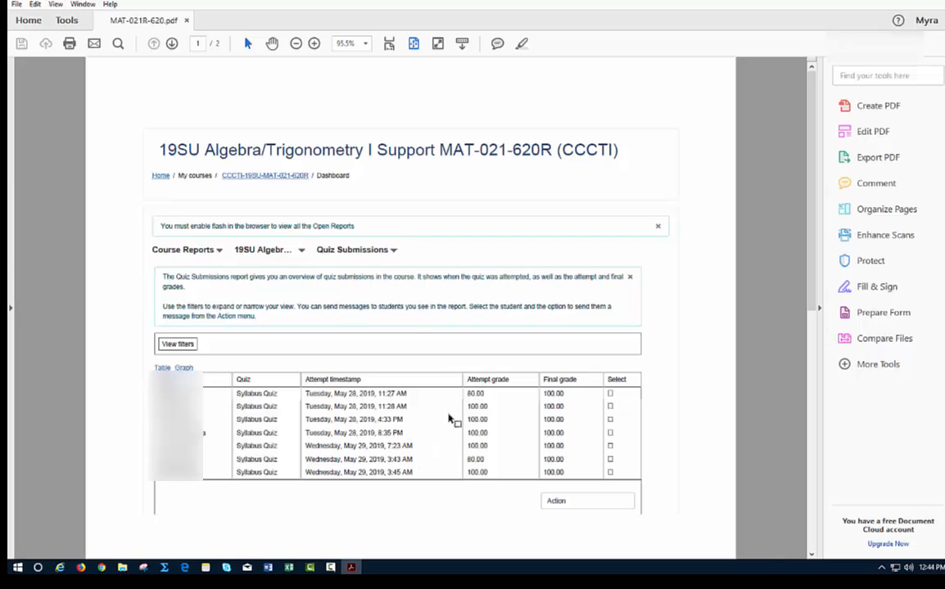